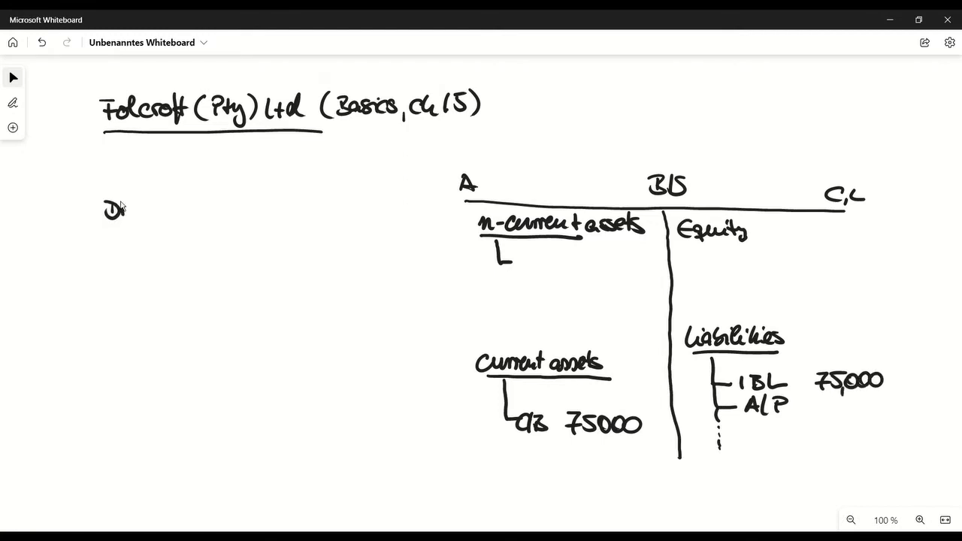
- Handwrite the journal entry DR C/B 75,000 EUR / CR IBL 75,000 EUR beside the sketch
{"action": "left_click_drag", "start_coordinate": [120, 209], "coordinate": [183, 209]}
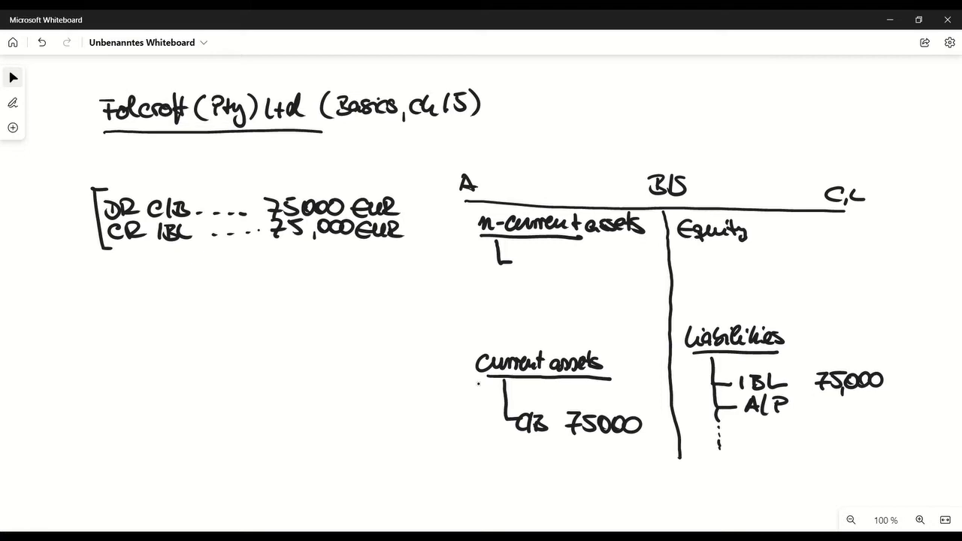
{"action": "mouse_move", "coordinate": [662, 205]}
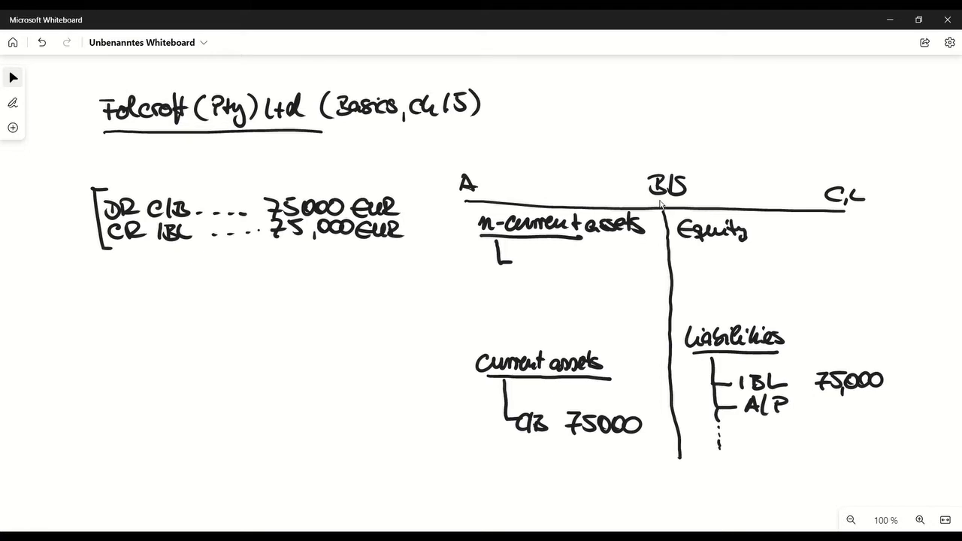
{"action": "mouse_move", "coordinate": [643, 204]}
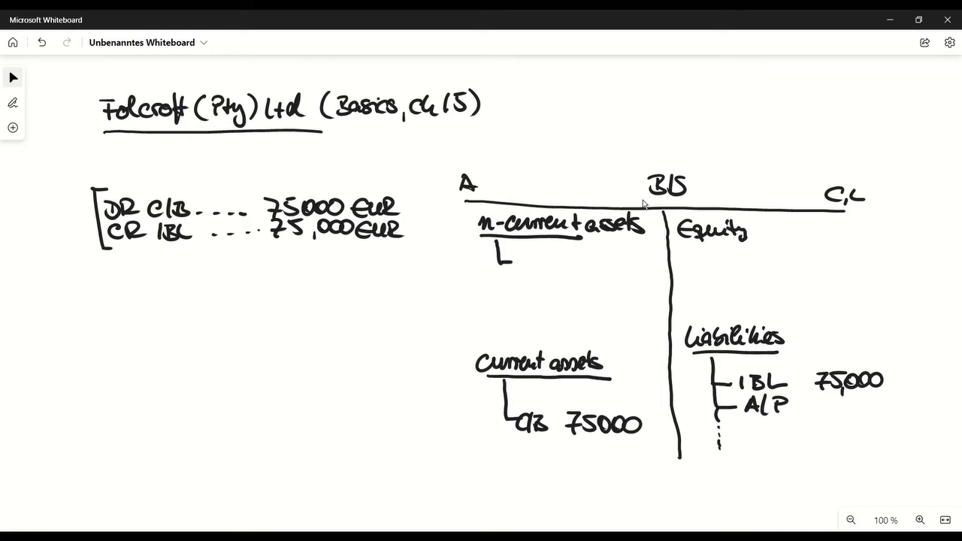
{"action": "left_click", "coordinate": [122, 289]}
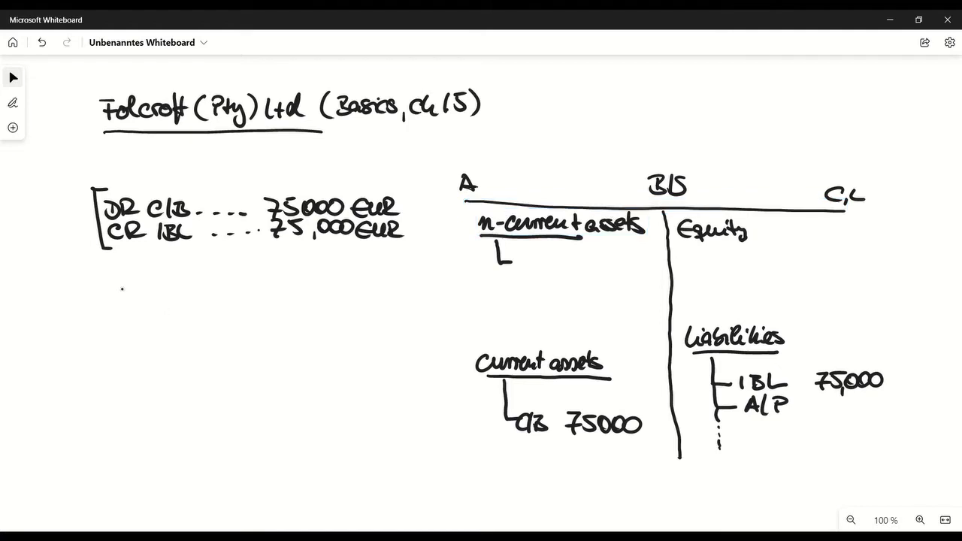
- Handwrite 75,000 × 3.1% × 9/12 = 1,743.75, the interest and repayment entries, and cash 73,256.25
{"action": "left_click_drag", "start_coordinate": [121, 284], "coordinate": [354, 286]}
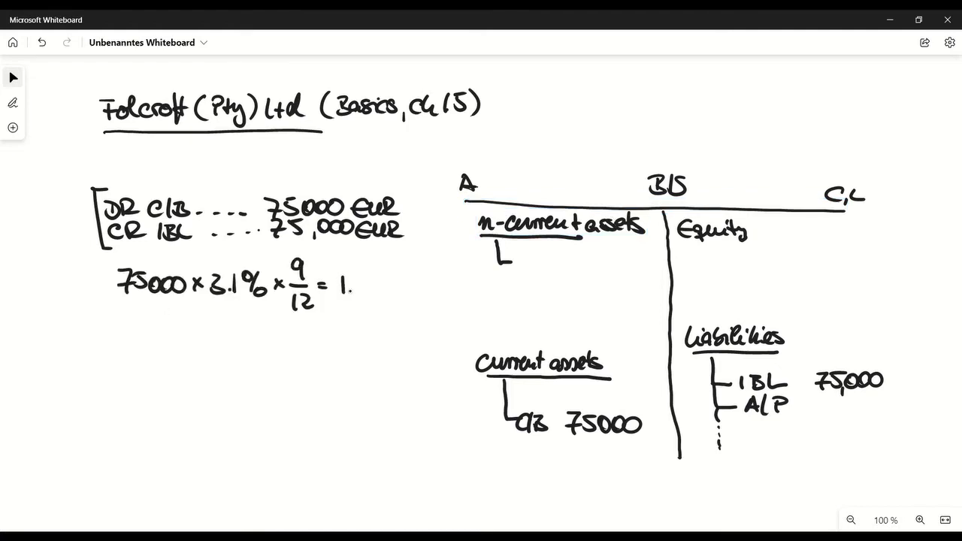
{"action": "type", "text": "743"}
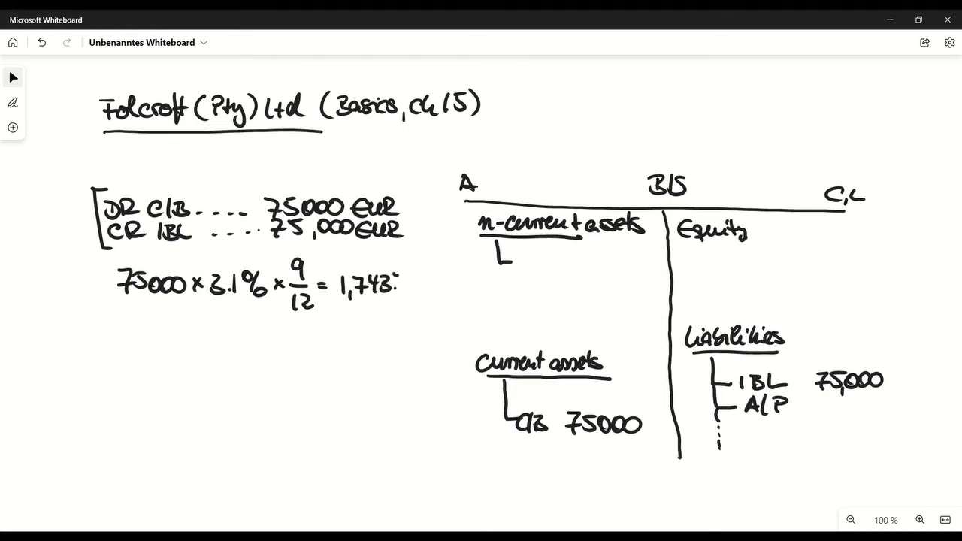
{"action": "type", "text": "75"}
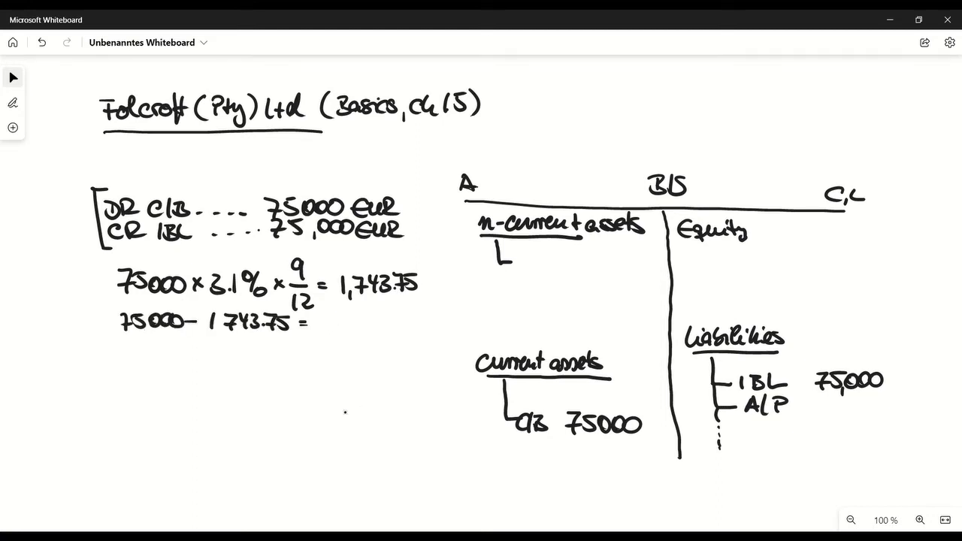
{"action": "type", "text": "73256.25"}
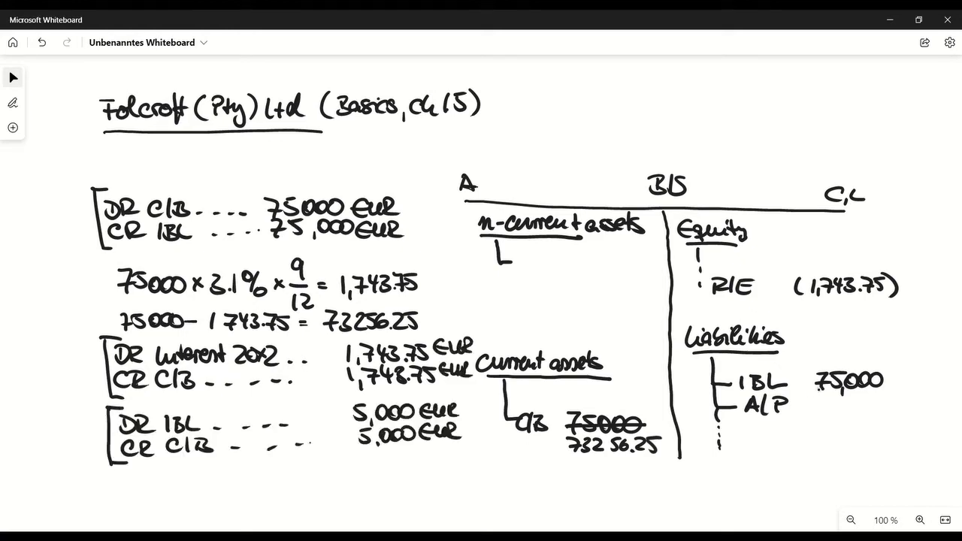
- Handwrite Liabilities 65,000, A/P 5,000, DR IBL/CR A/P 5,000 EUR, and cash total 68,256.25
{"action": "left_click_drag", "start_coordinate": [810, 384], "coordinate": [884, 381]}
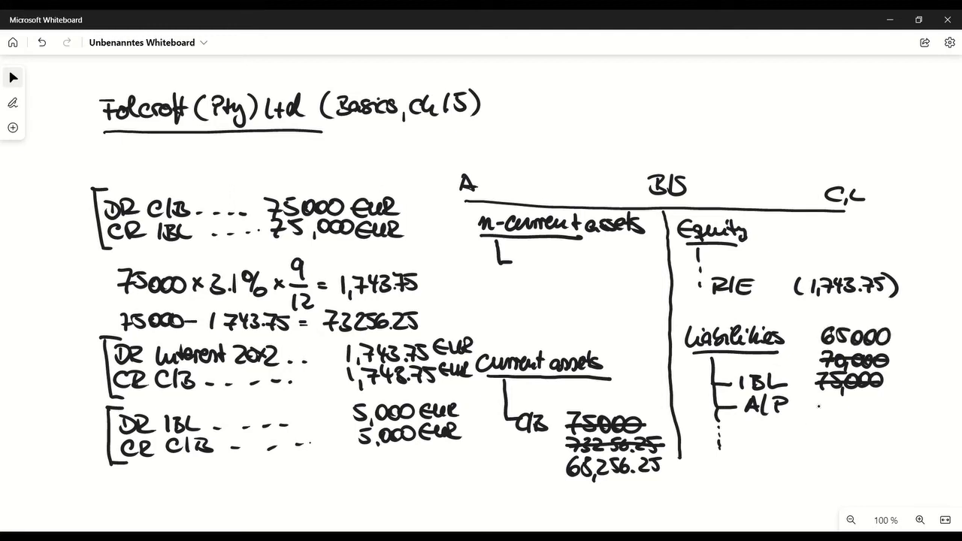
{"action": "type", "text": "5,000"}
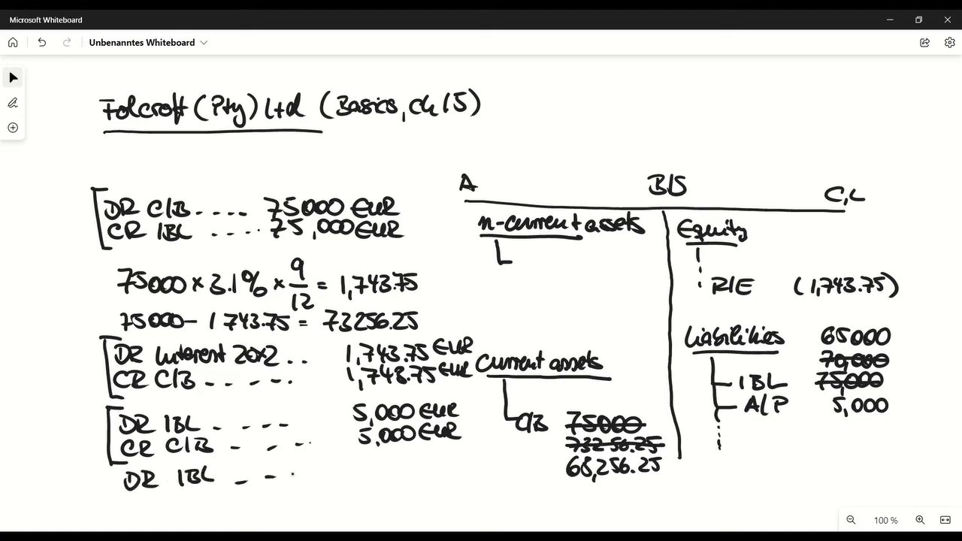
{"action": "type", "text": "5,0"}
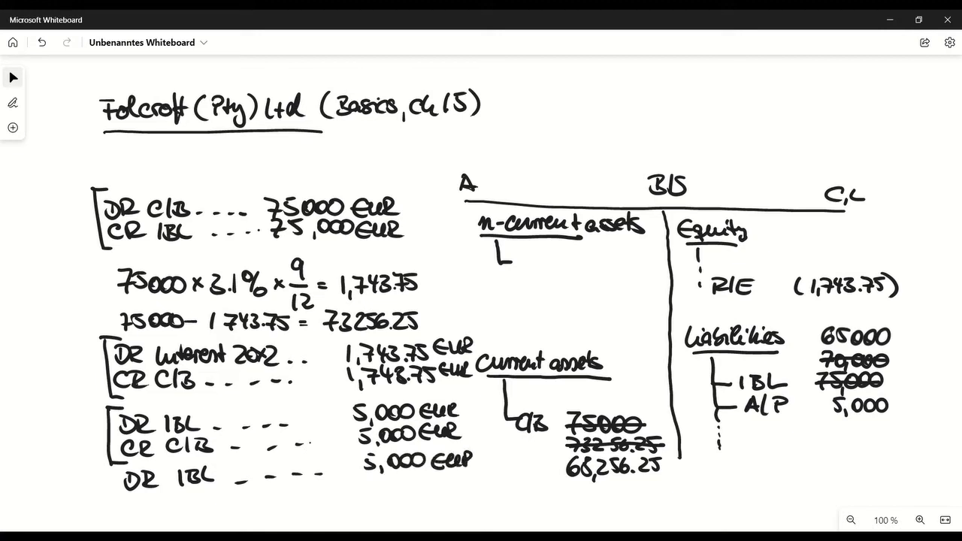
{"action": "type", "text": "CR"}
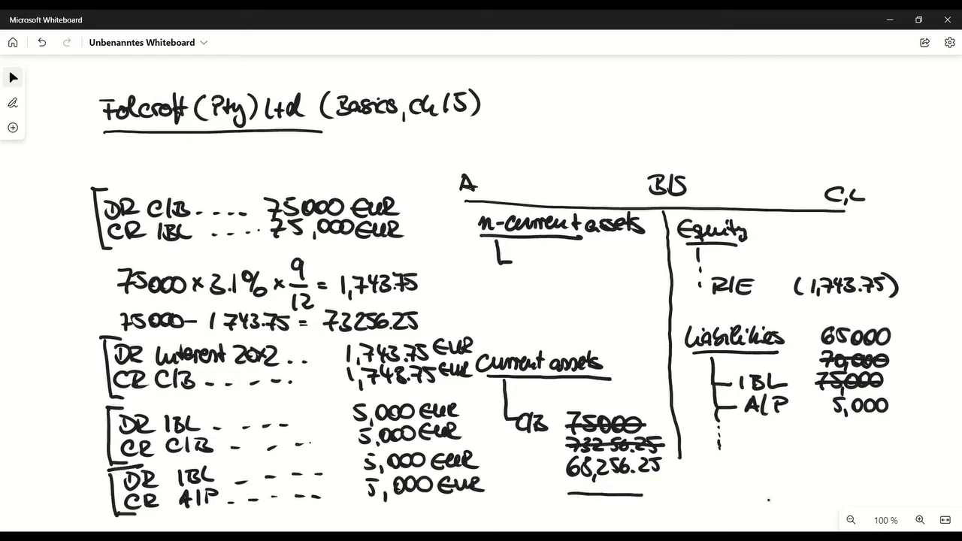
{"action": "left_click_drag", "start_coordinate": [823, 484], "coordinate": [874, 480]}
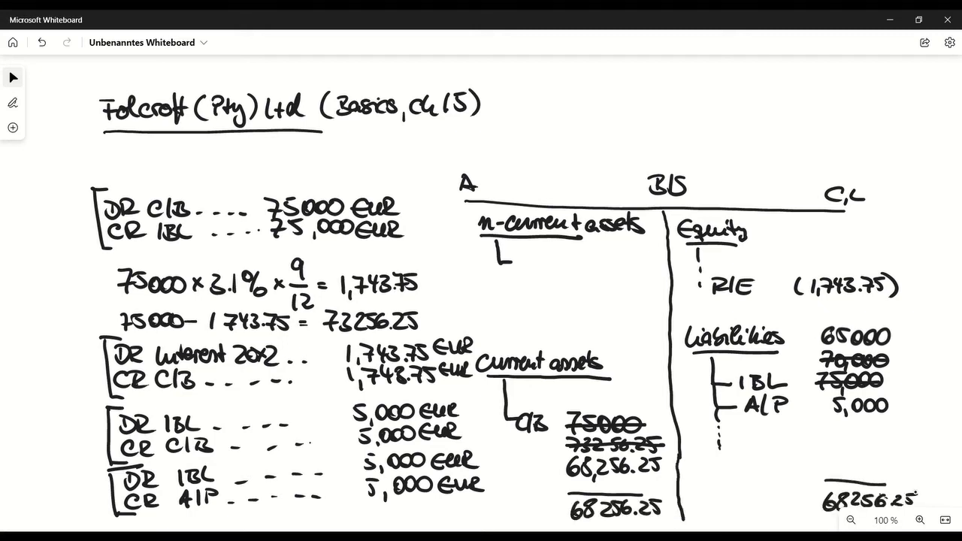
{"action": "mouse_move", "coordinate": [604, 139]}
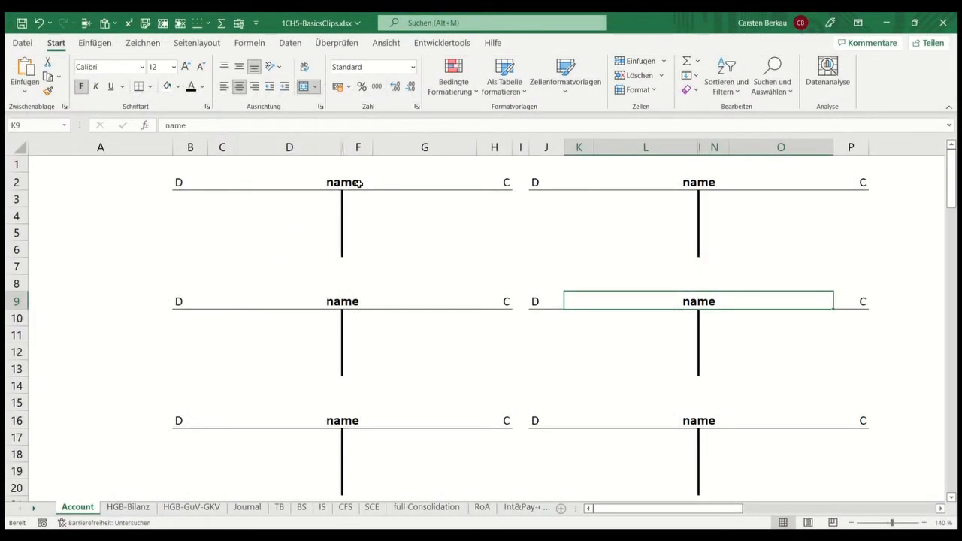
- Post (1) 75,000.00 to Cash/Bank debit and IBL credit, then move to the Int&Pay-off sheet
{"action": "left_click", "coordinate": [343, 182]}
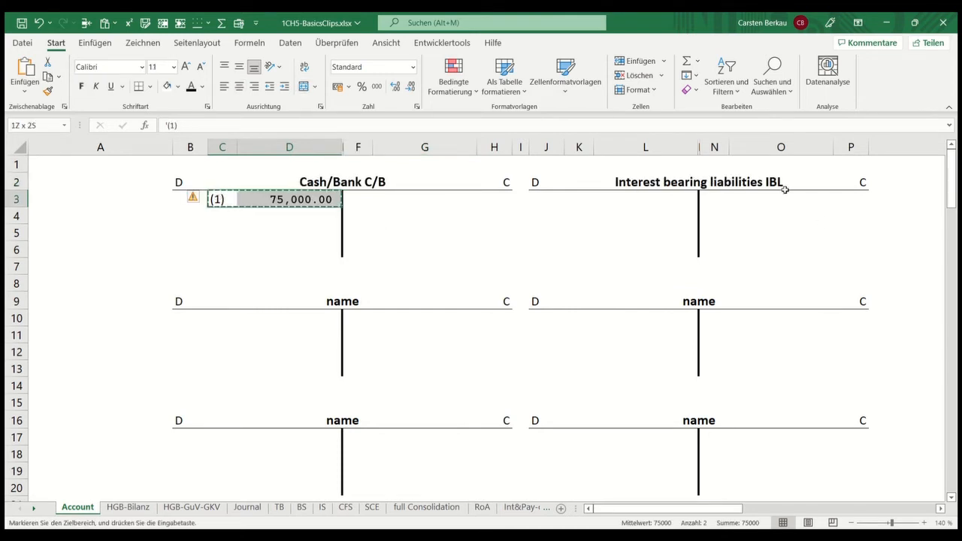
{"action": "key", "text": "ctrl+v"}
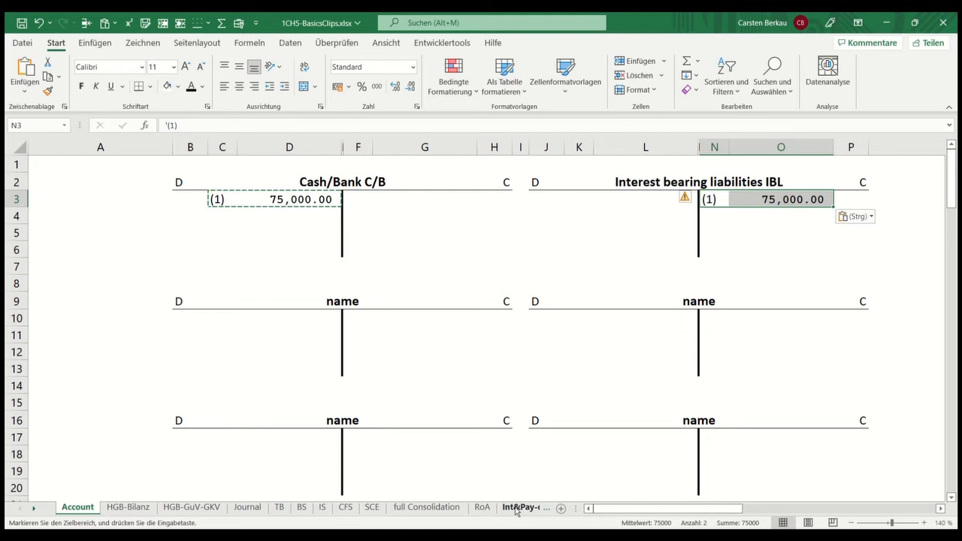
{"action": "left_click", "coordinate": [524, 506]}
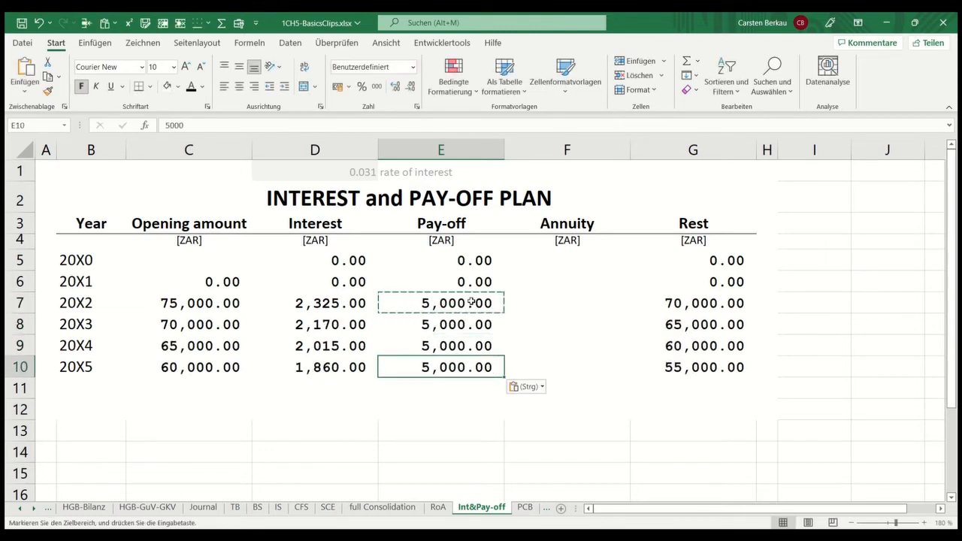
- Correct the 20X2 interest in cell D7 to 1,743.75 and return to the Account sheet
{"action": "left_click", "coordinate": [316, 304]}
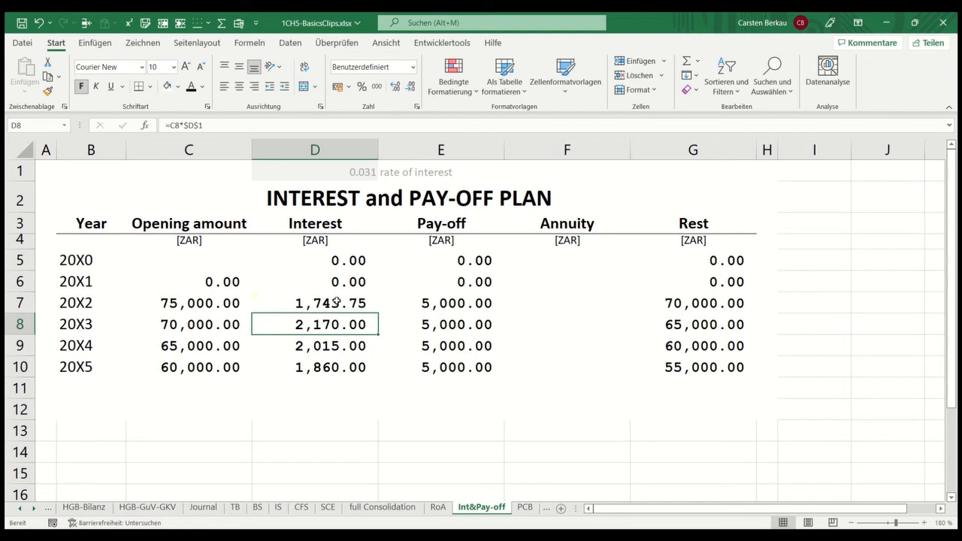
{"action": "left_click", "coordinate": [77, 507]}
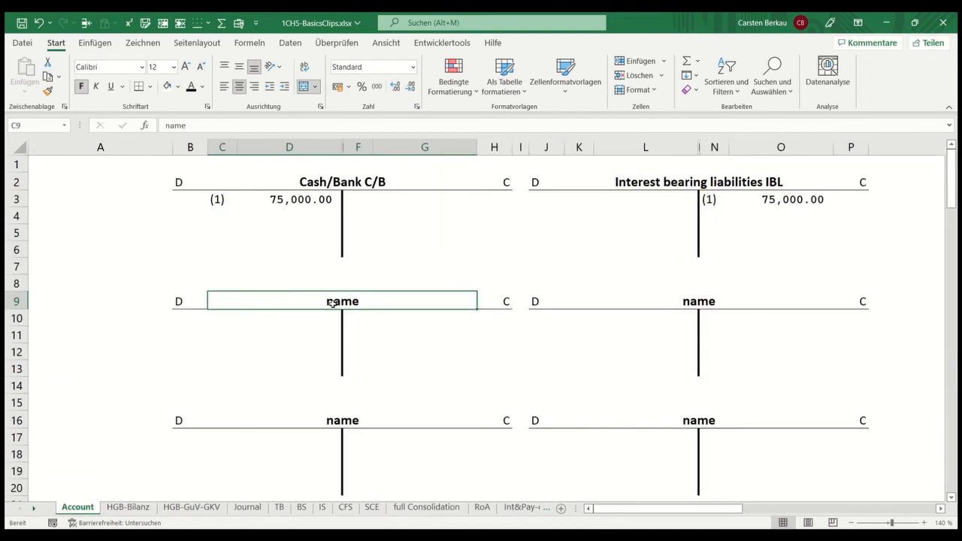
- Label the Interest-2 account and link the 1,743.75 interest entry from the pay-off plan
{"action": "type", "text": "Intere"}
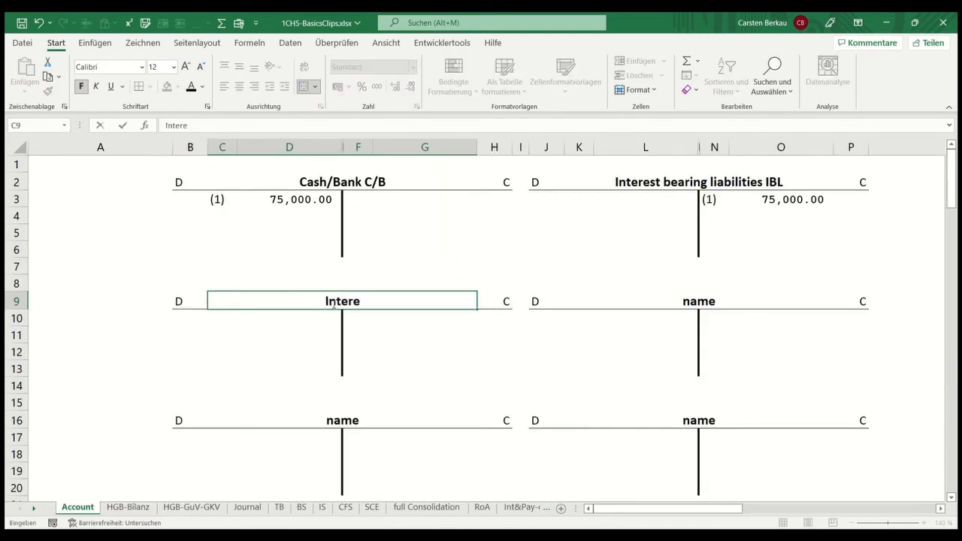
{"action": "type", "text": "Interest-20X2 INT"}
{"action": "left_click", "coordinate": [223, 319]}
{"action": "type", "text": "(2"}
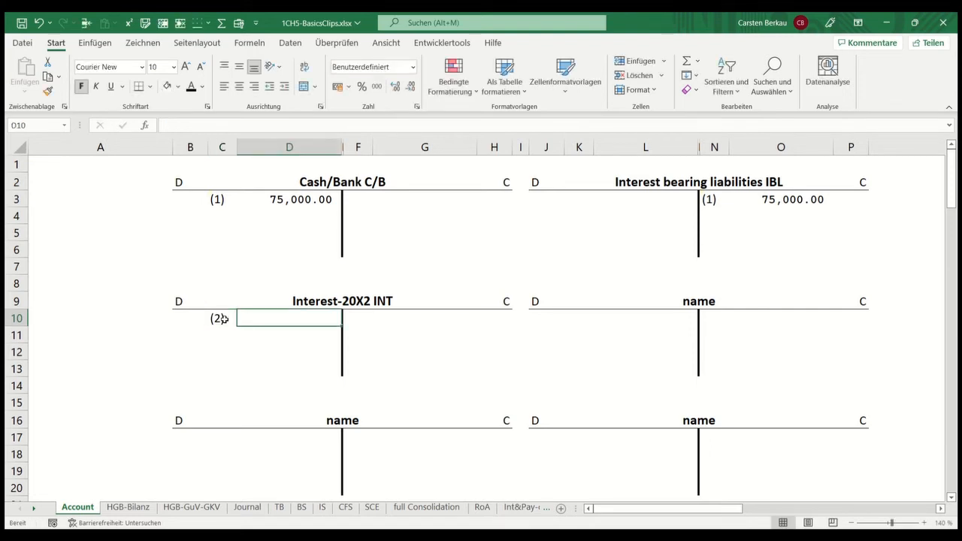
{"action": "type", "text": "='Int&Pay-off'!"}
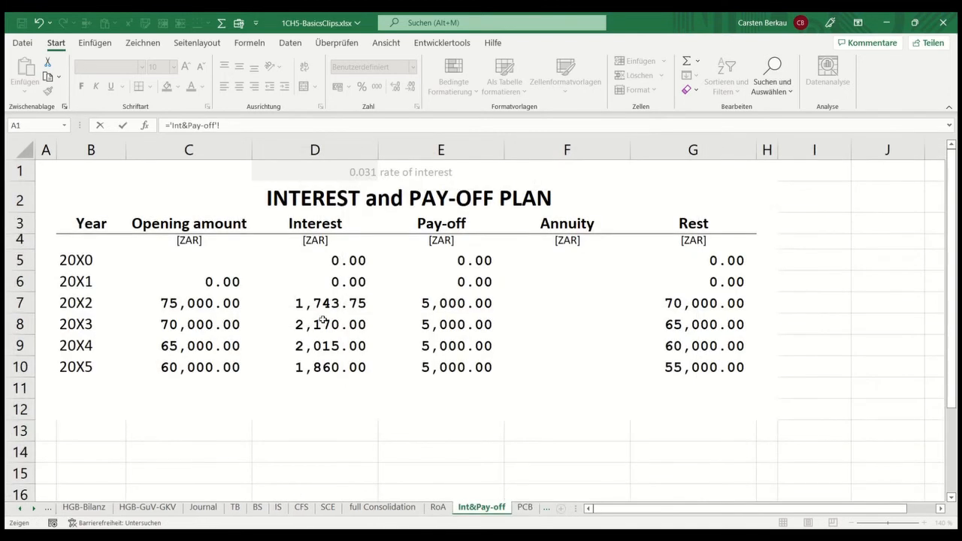
{"action": "left_click", "coordinate": [78, 507]}
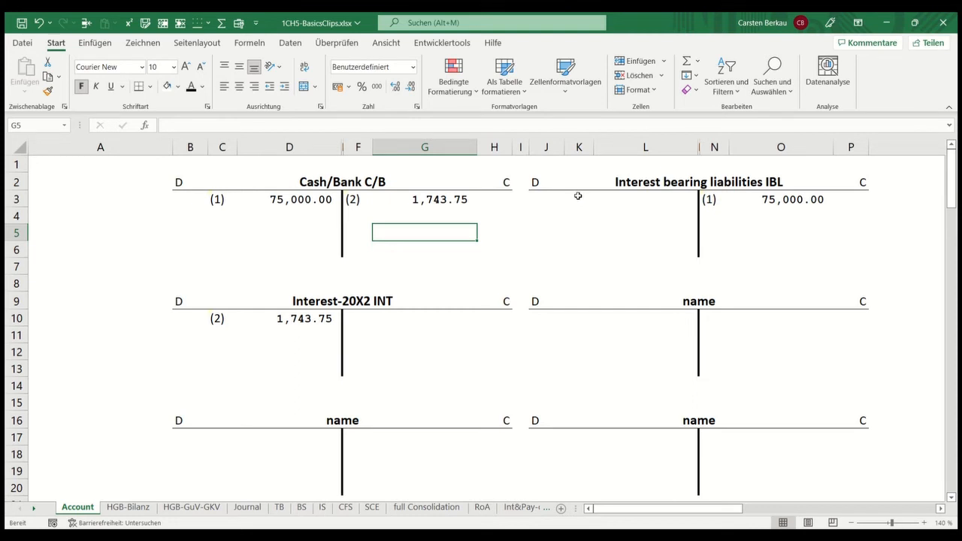
{"action": "left_click", "coordinate": [578, 199]}
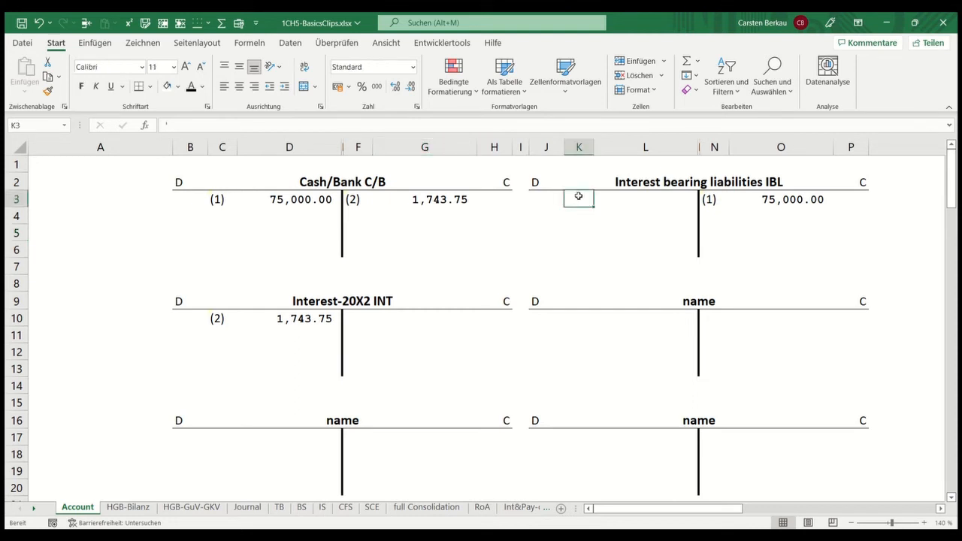
- Post (3) 5,000 repayment to IBL and Cash, and (4) 5,000 reclassification to IBL and A/P
{"action": "type", "text": "(3)"}
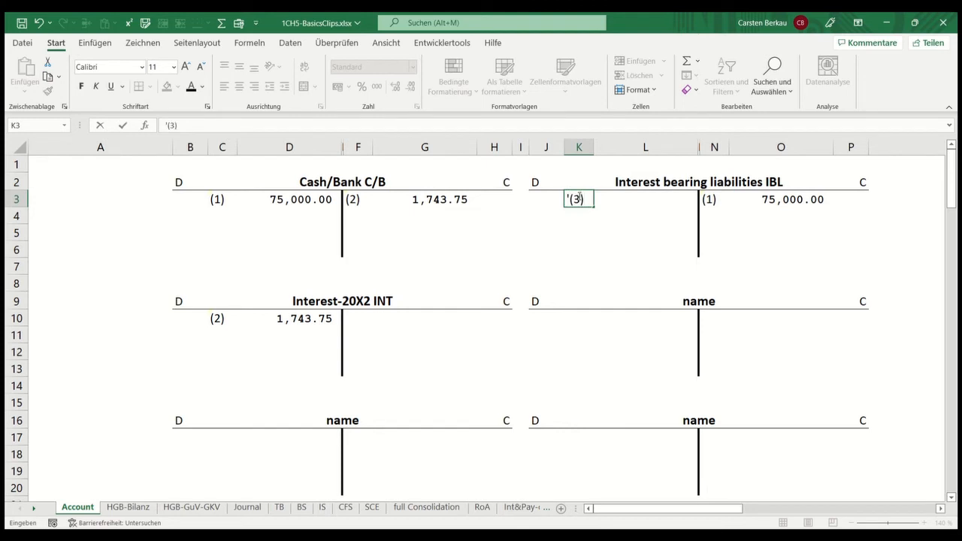
{"action": "type", "text": "5000"}
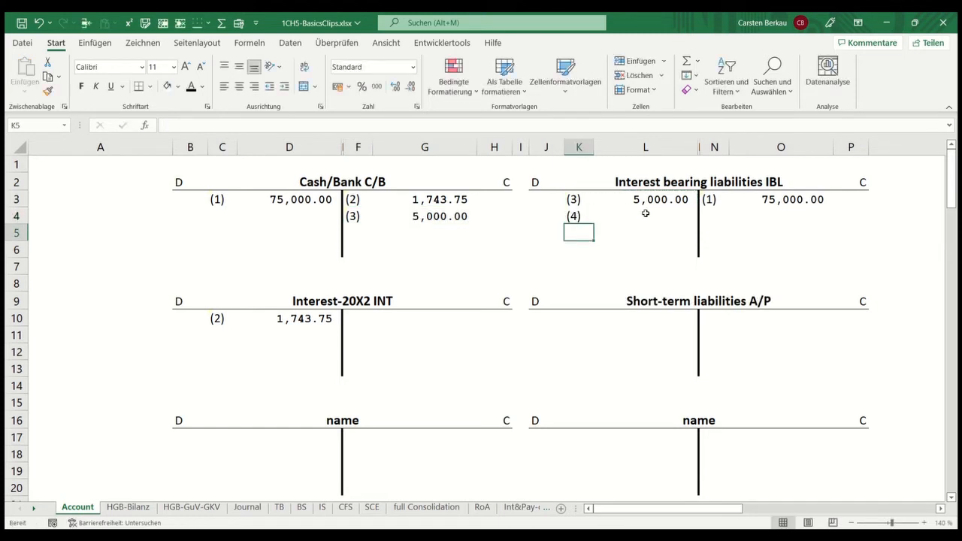
{"action": "type", "text": "5000"}
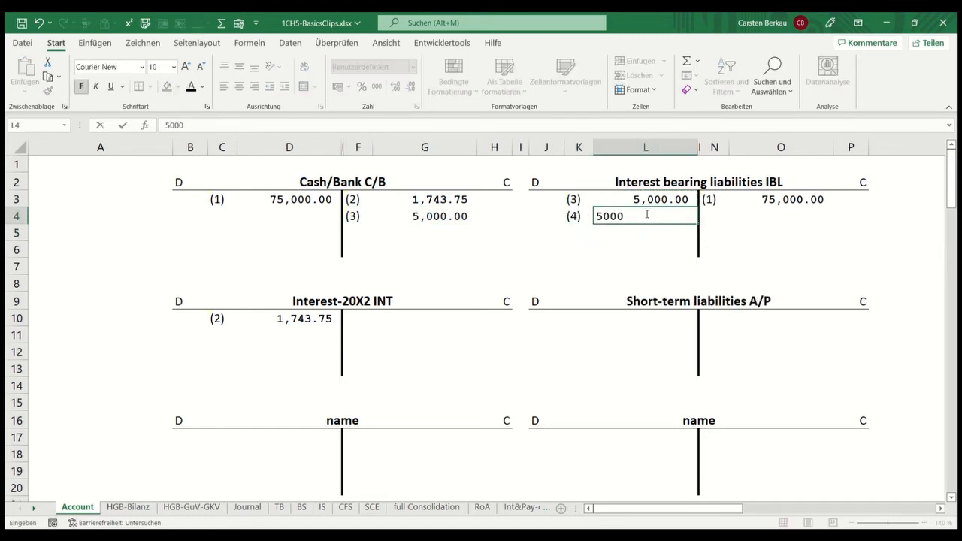
{"action": "key", "text": "Enter"}
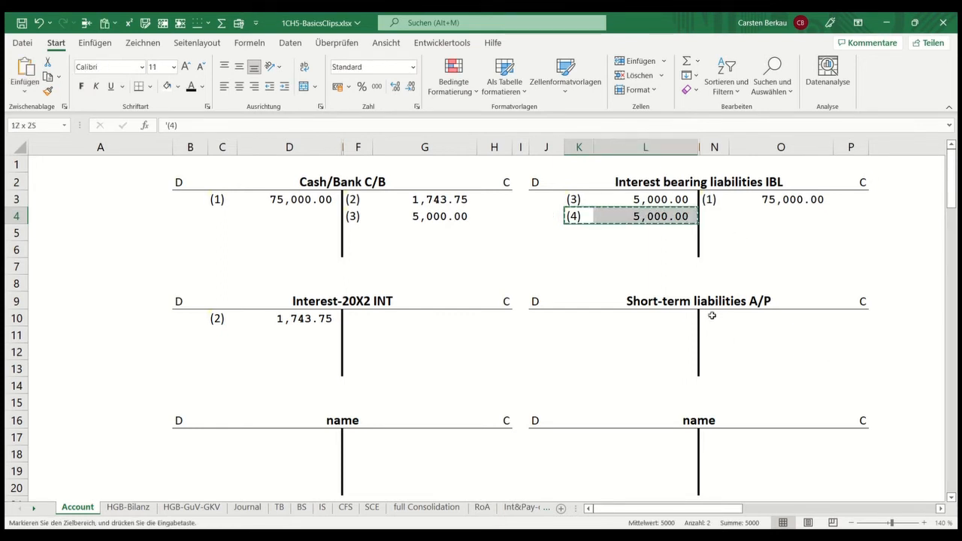
{"action": "key", "text": "ctrl+v"}
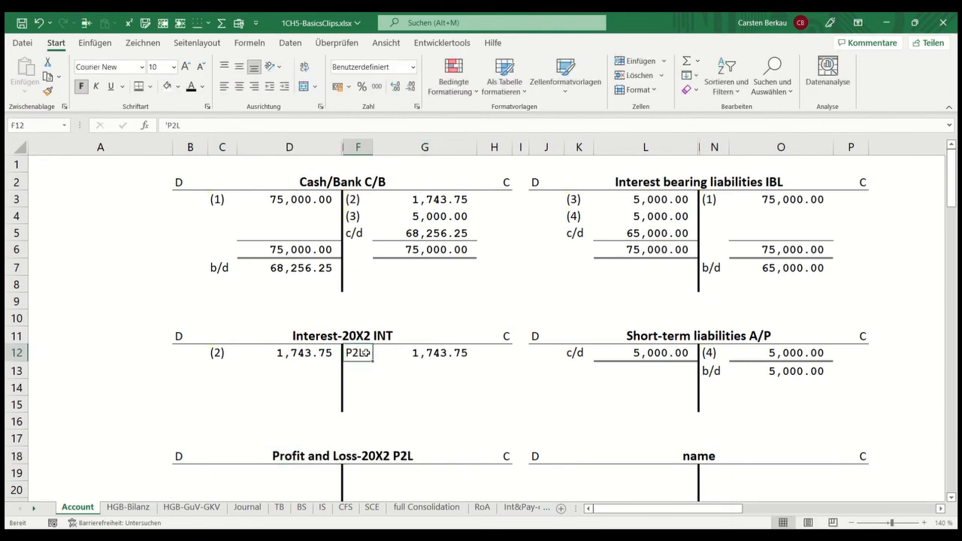
- Close the 1,743.75 interest to Profit and Loss 20X2 with P2L and INT contra labels
{"action": "left_click_drag", "start_coordinate": [357, 352], "coordinate": [424, 351]}
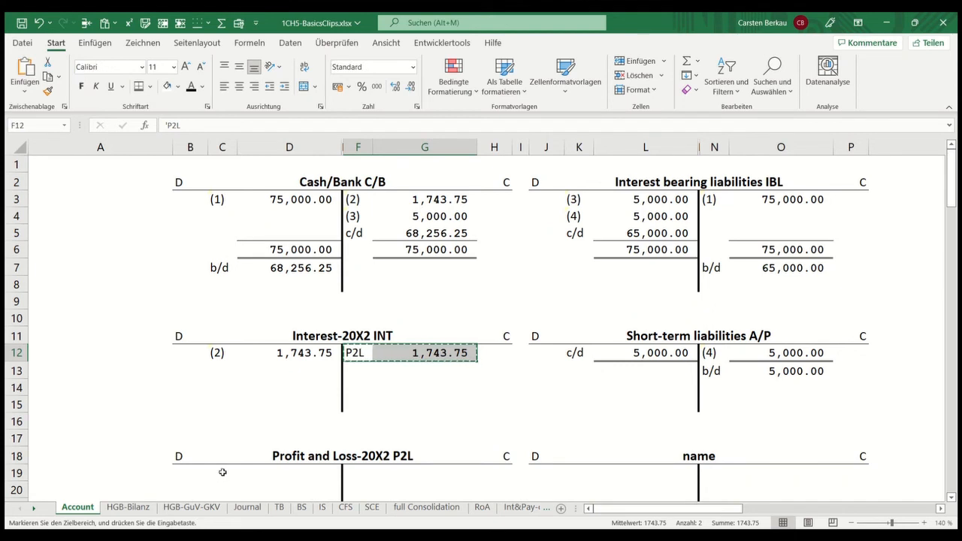
{"action": "left_click", "coordinate": [223, 472]}
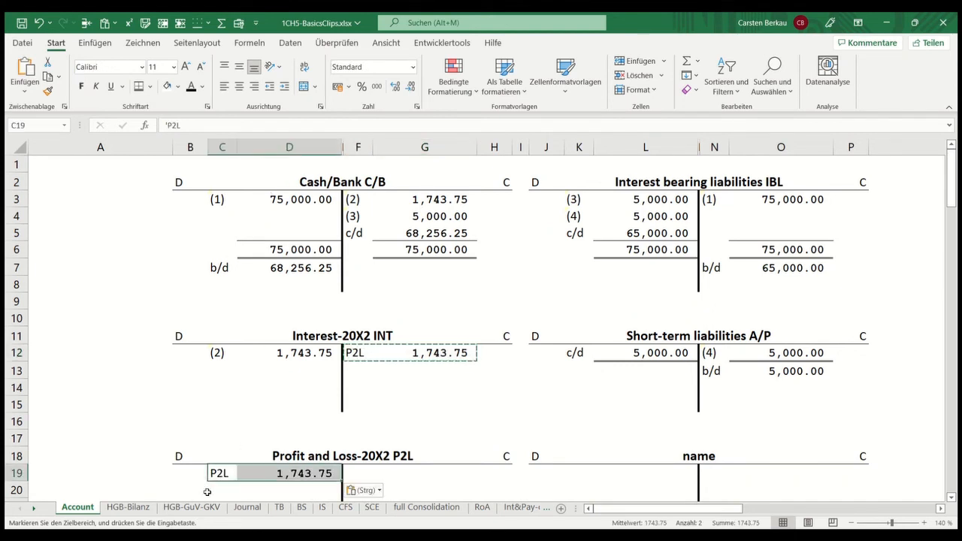
{"action": "type", "text": "INT"}
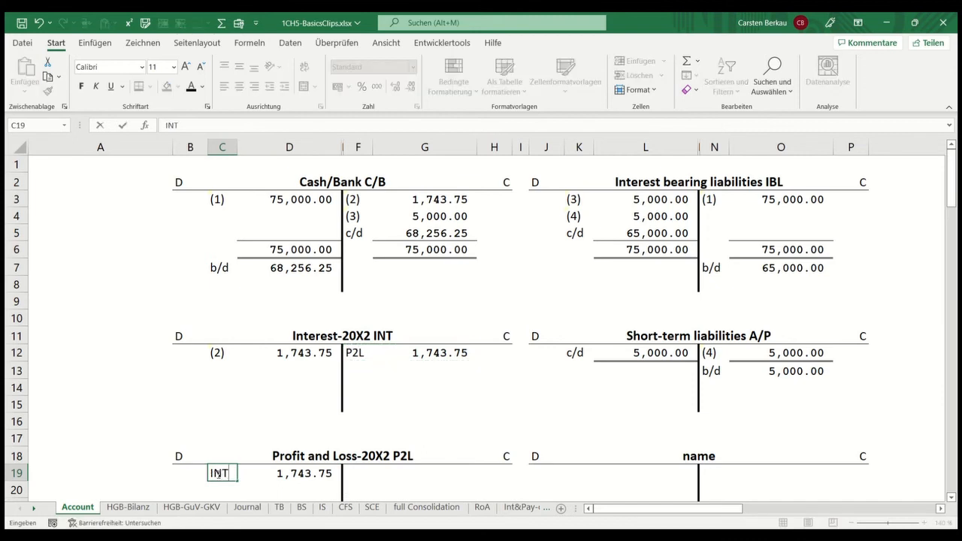
{"action": "left_click", "coordinate": [223, 421]}
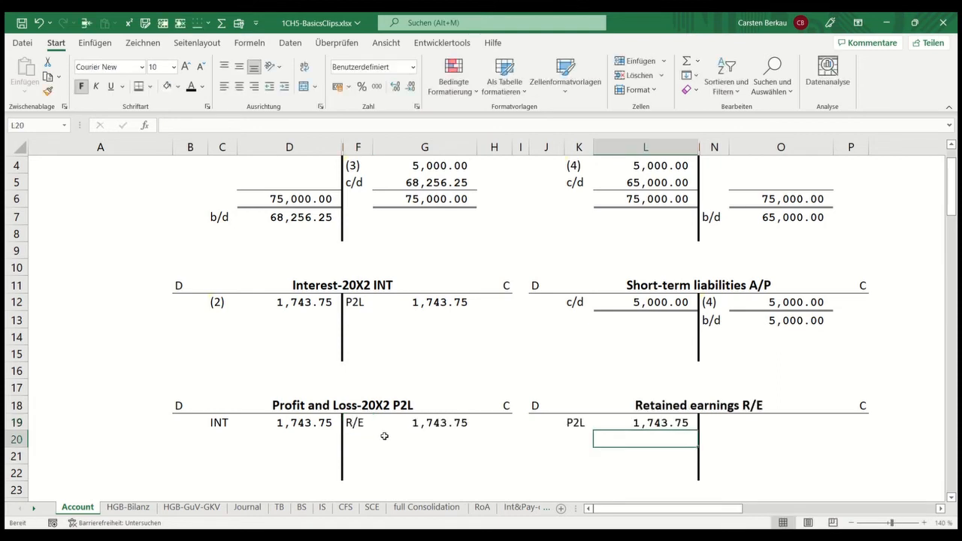
- Carry 1,743.75 in Retained earnings down as c/d and bring it forward as b/d via =G19
{"action": "left_click", "coordinate": [712, 423]}
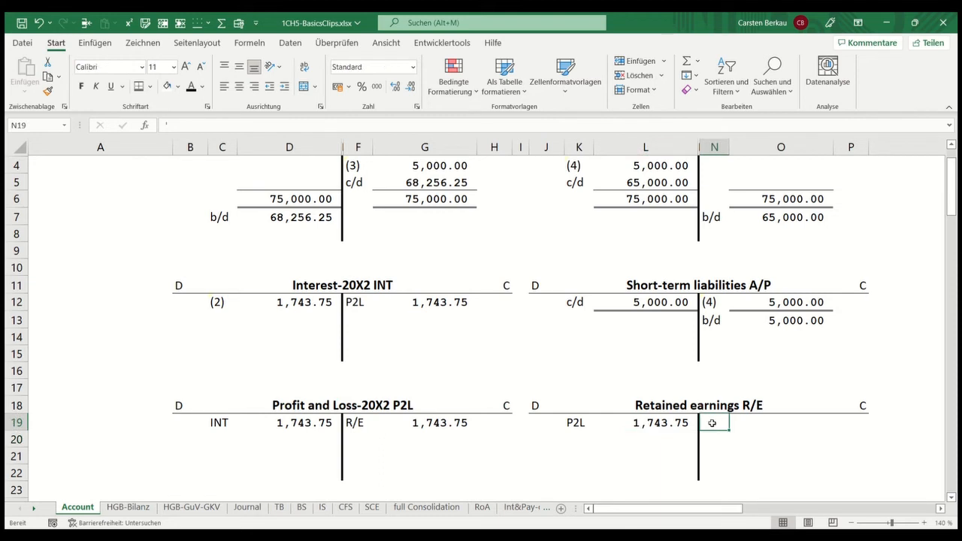
{"action": "type", "text": "c/d"}
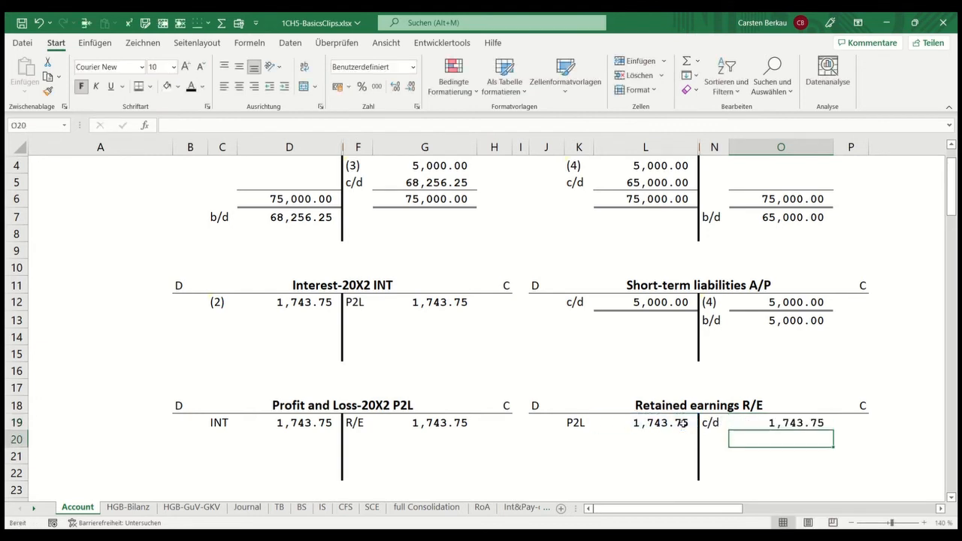
{"action": "type", "text": "b/d"}
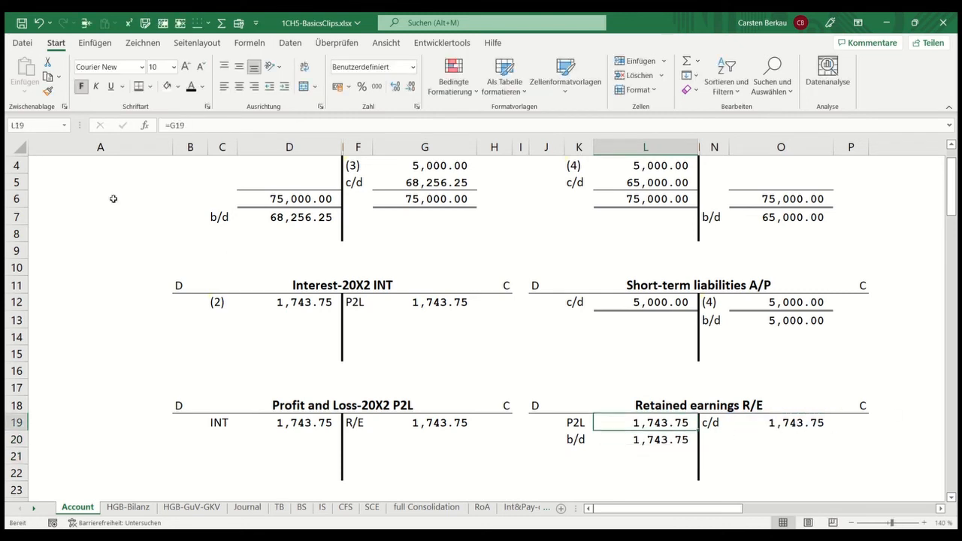
{"action": "mouse_move", "coordinate": [714, 354]}
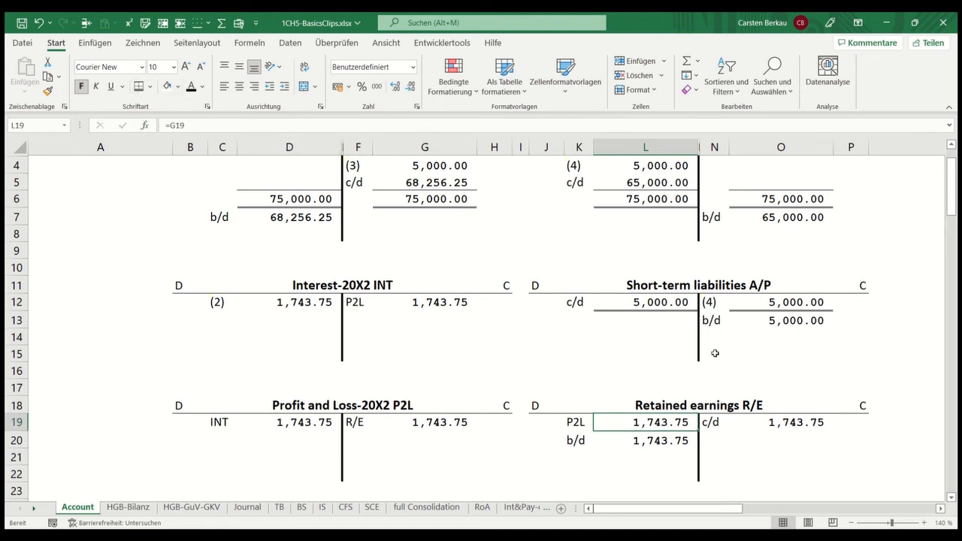
{"action": "left_click", "coordinate": [781, 421]}
{"action": "type", "text": "="}
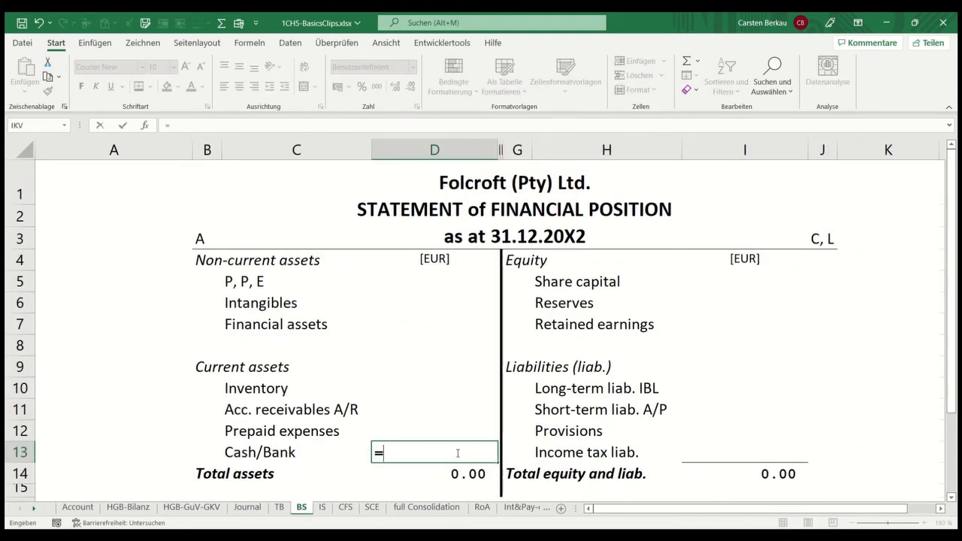
- Link balance sheet cash to 68,256.25 b/d and retained earnings to negative 1,743.75
{"action": "left_click", "coordinate": [78, 506]}
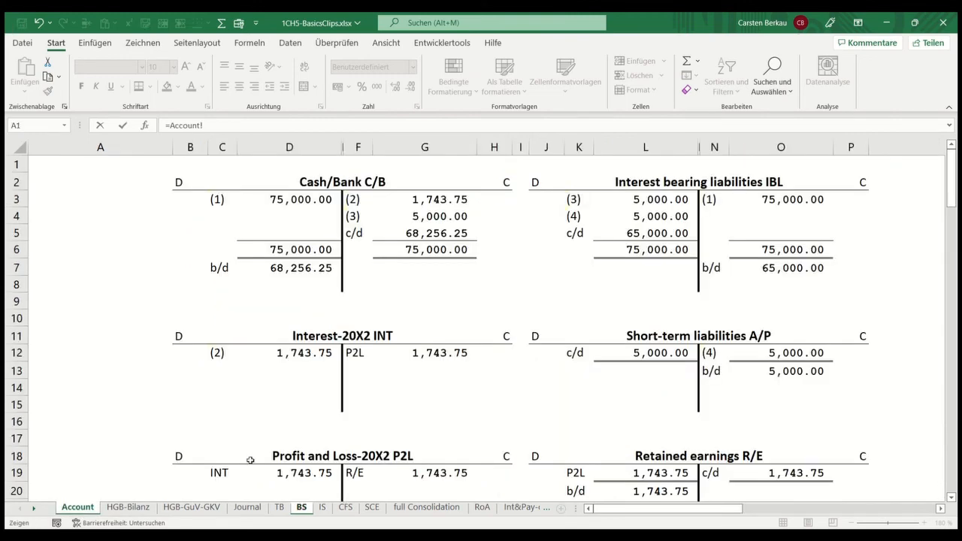
{"action": "left_click", "coordinate": [301, 267]}
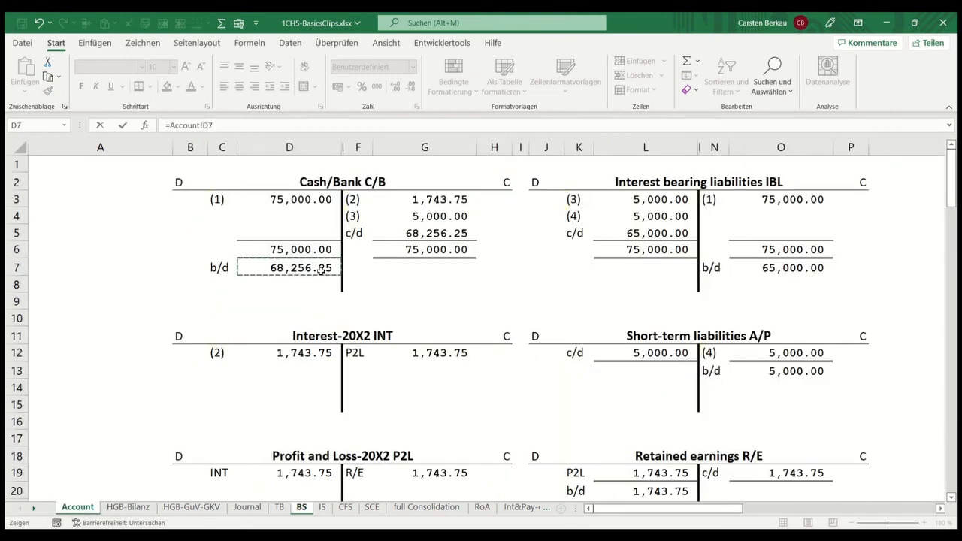
{"action": "left_click", "coordinate": [301, 507]}
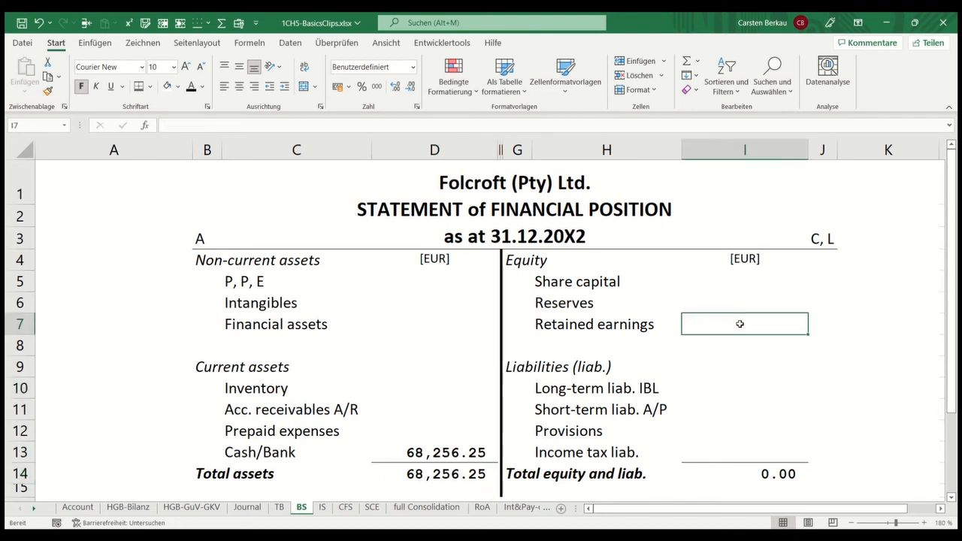
{"action": "type", "text": "=-"}
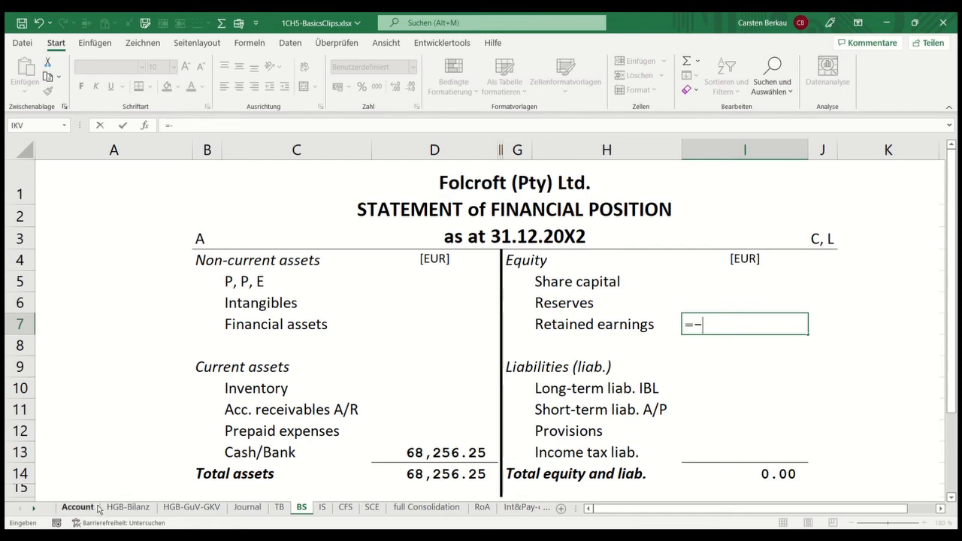
{"action": "left_click", "coordinate": [78, 507]}
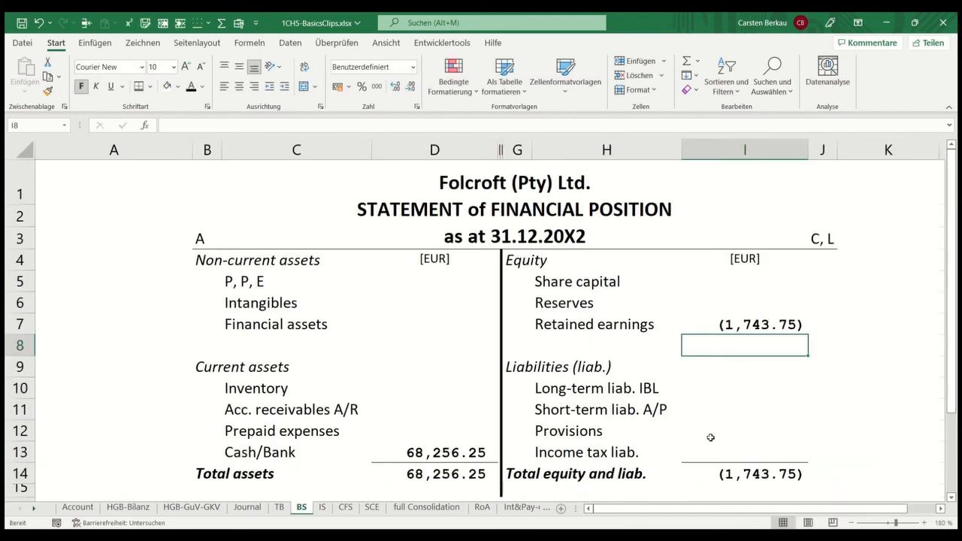
- Link long-term liabilities to the 65,000 IBL b/d balance and short-term liabilities to A/P
{"action": "left_click", "coordinate": [744, 388]}
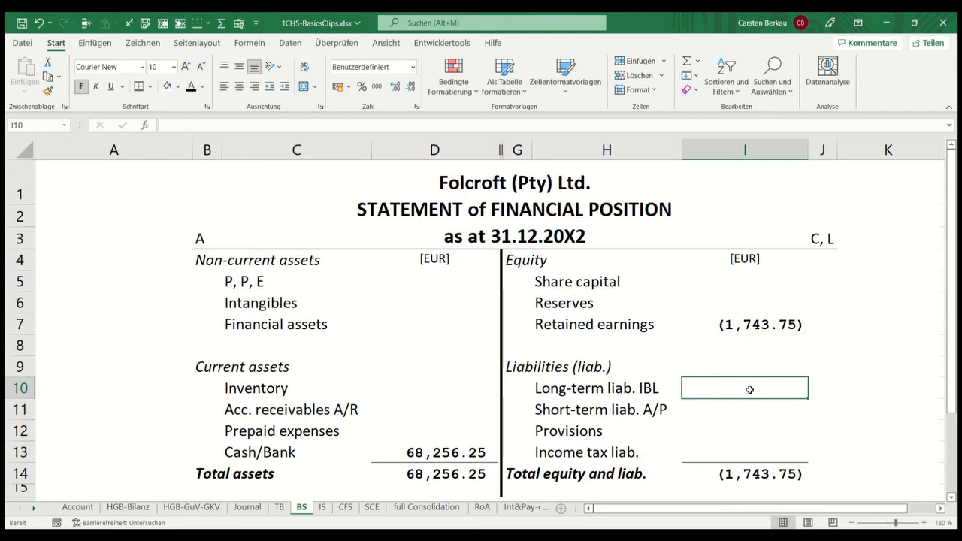
{"action": "left_click", "coordinate": [78, 507]}
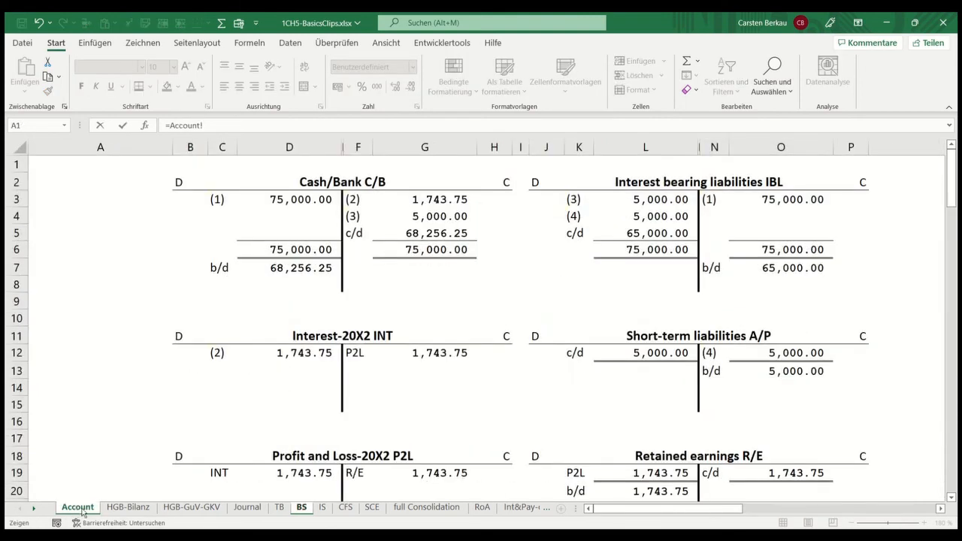
{"action": "left_click", "coordinate": [780, 268]}
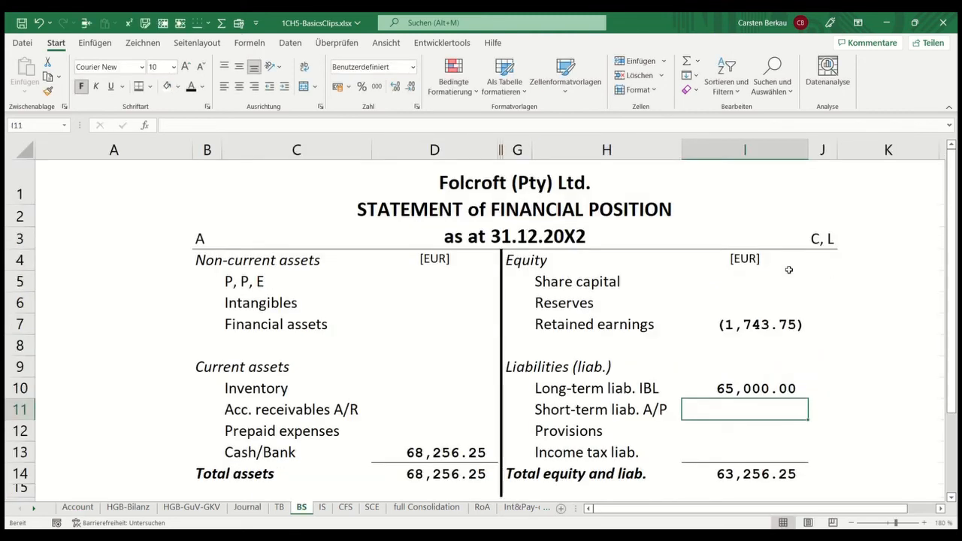
{"action": "type", "text": "="}
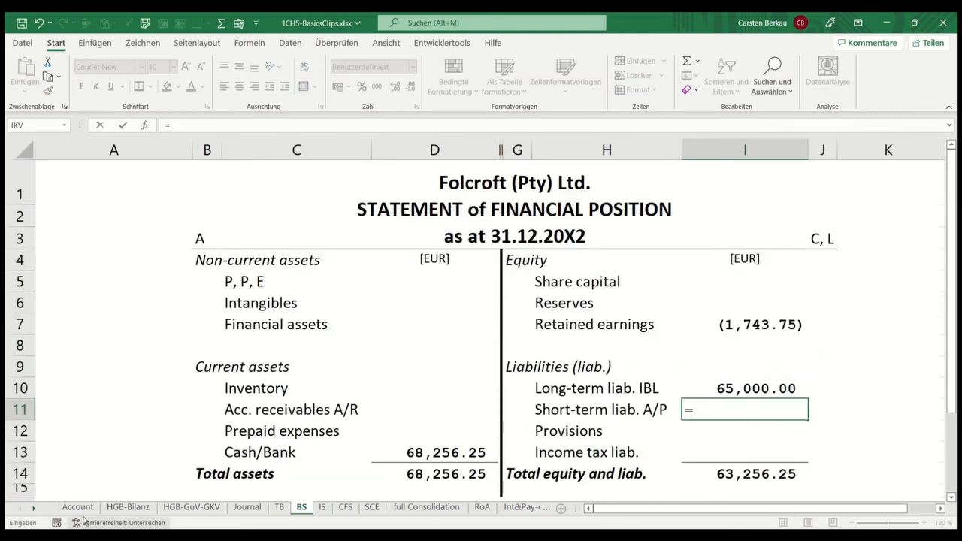
{"action": "left_click", "coordinate": [76, 507]}
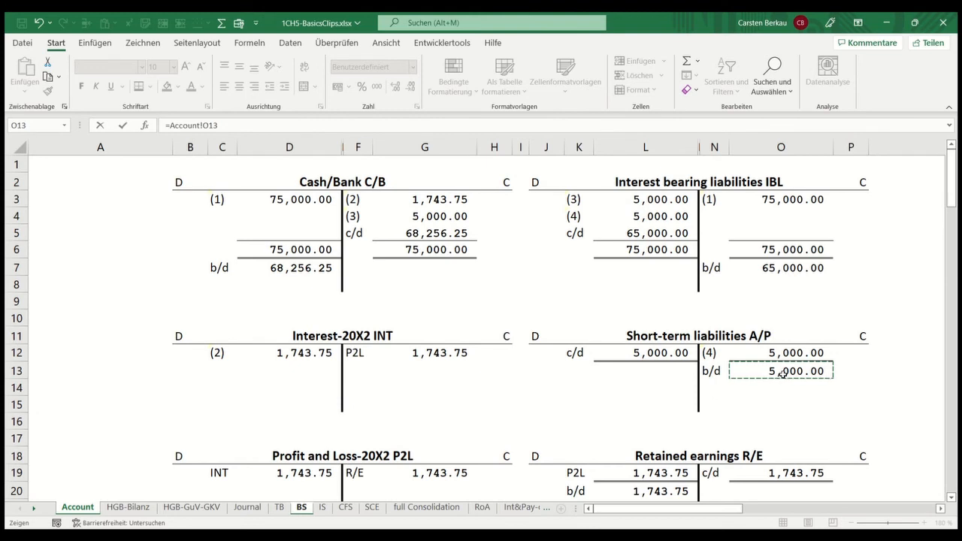